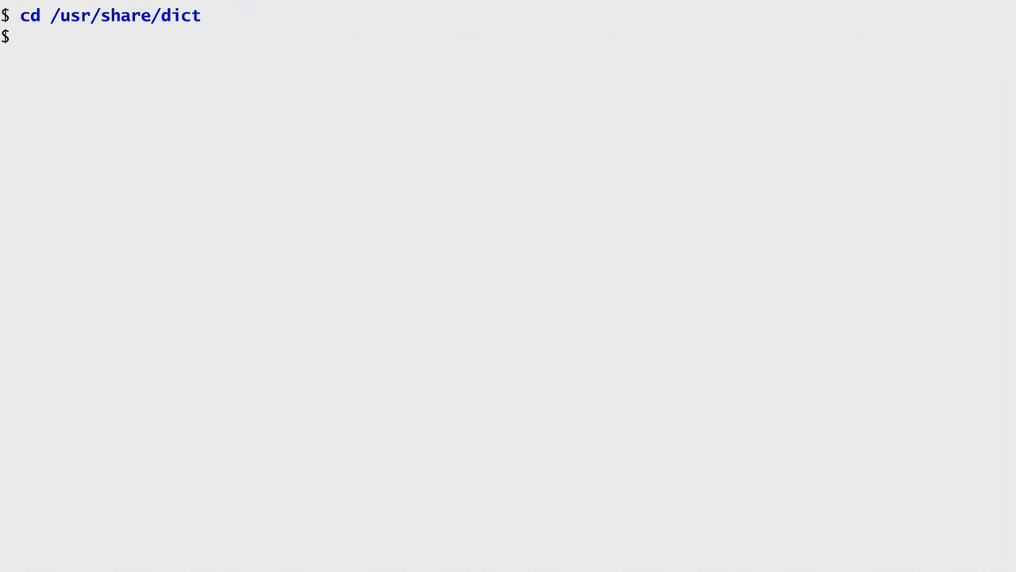
pyautogui.write('wc words')
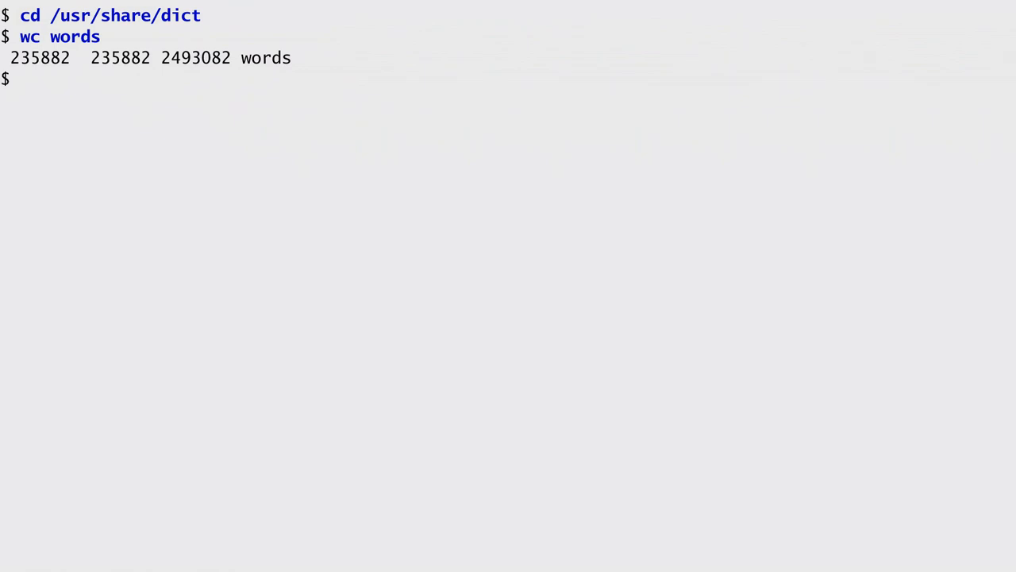
pyautogui.write("sed 's/./&\\n/g' words |")
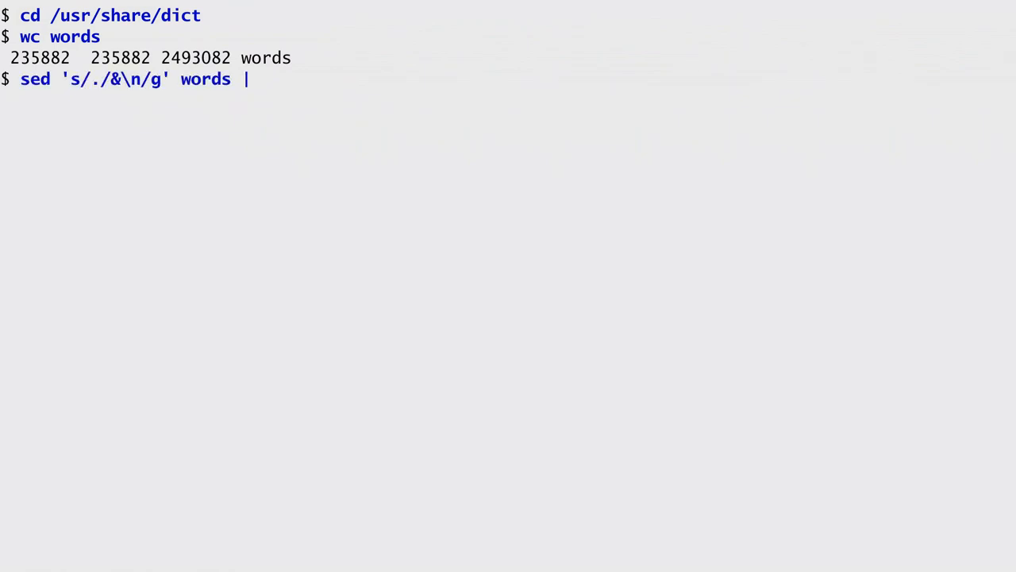
pyautogui.write('# One character per line')
pyautogui.write('uniq -c |                   # Count same character')
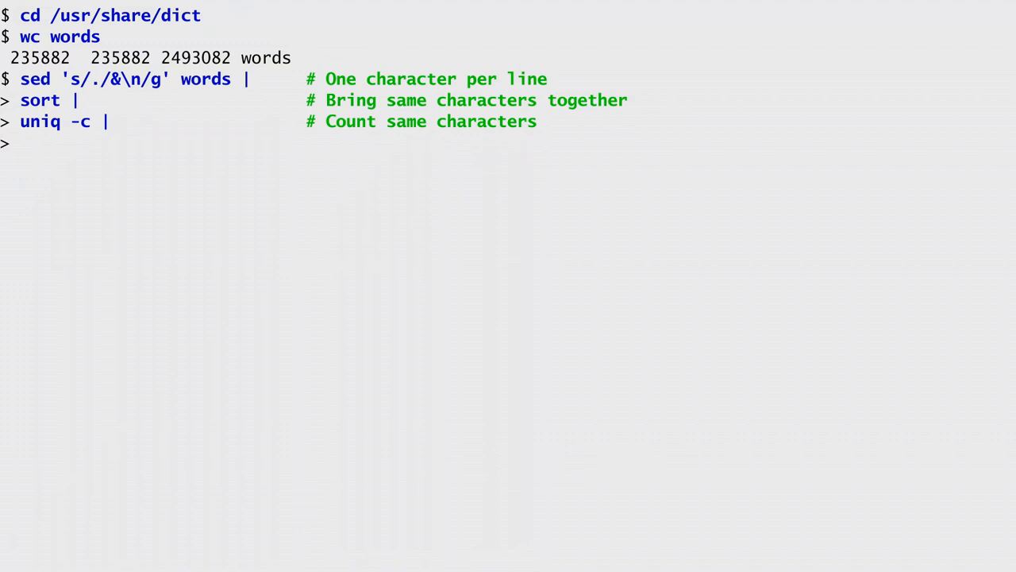
pyautogui.write('sort -rn |                  # Order by frequency')
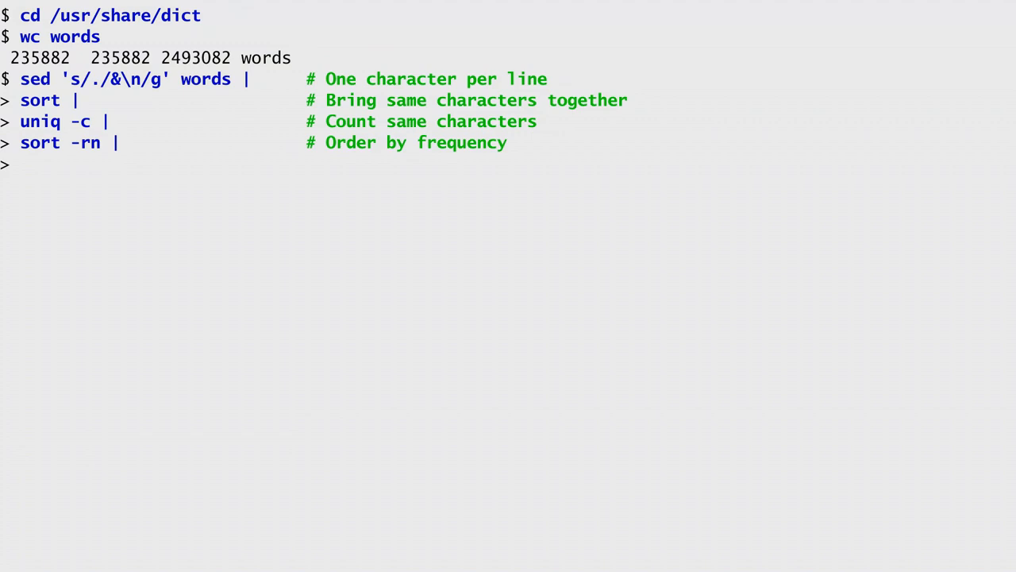
pyautogui.write('head                        # Obtain ten most frequent characters')
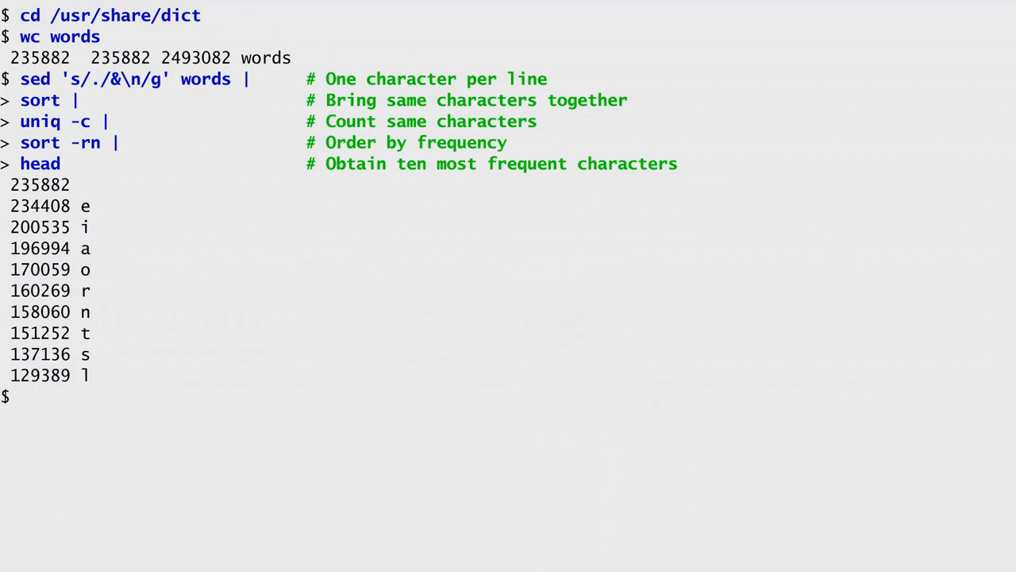
pyautogui.write("egrep '^[ei")
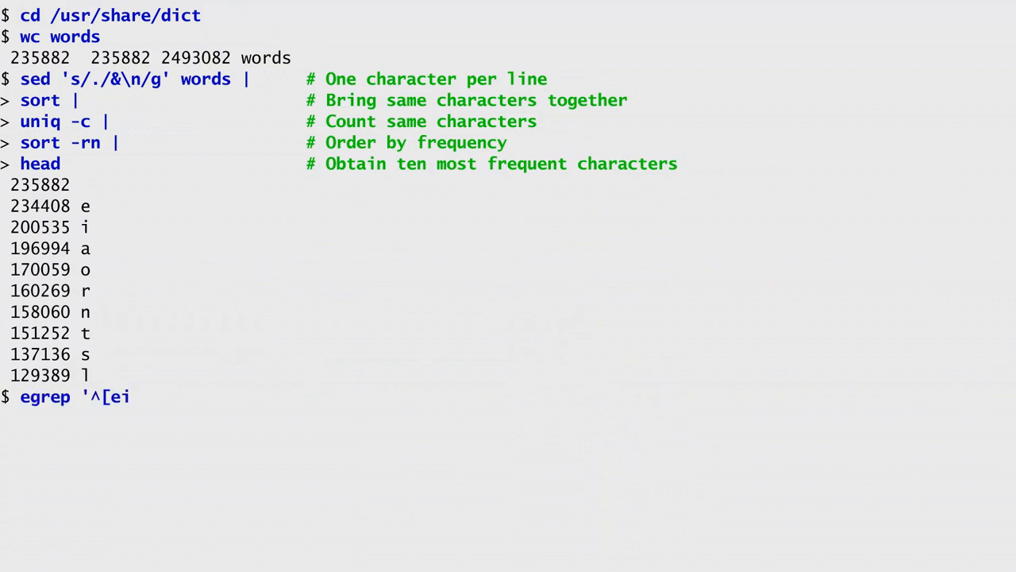
pyautogui.write("aorn]{5}$' words | # Frequent character five-letter words")
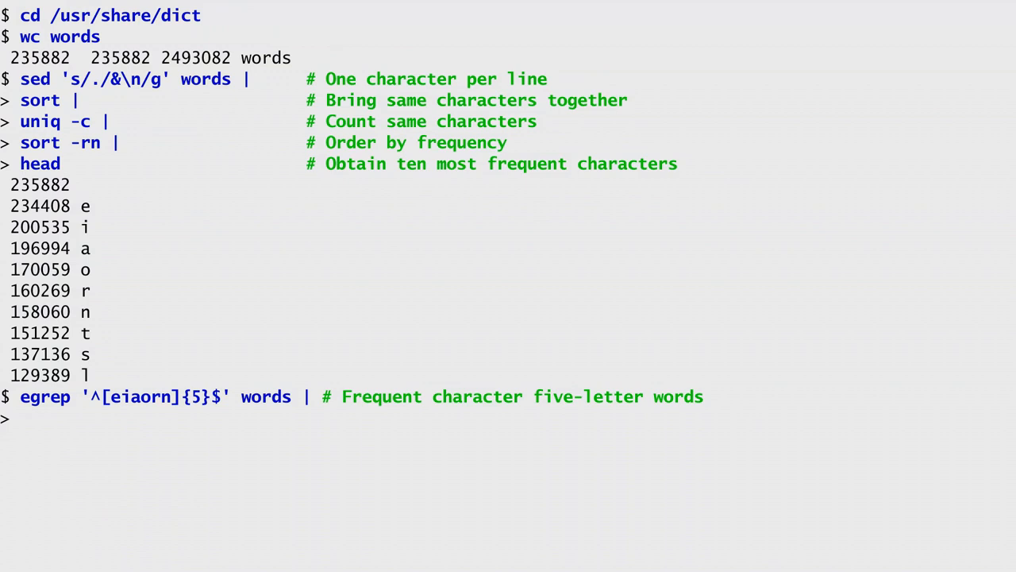
pyautogui.write("grep -P '^")
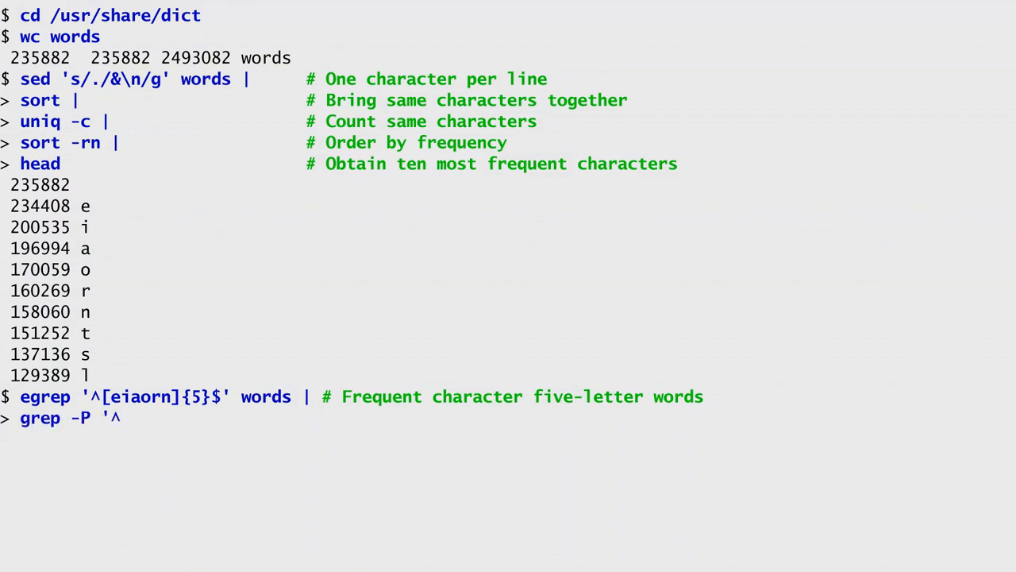
pyautogui.write("(?!.*(.).*\\1).{5}$' | # Exclude words with duplicate characters")
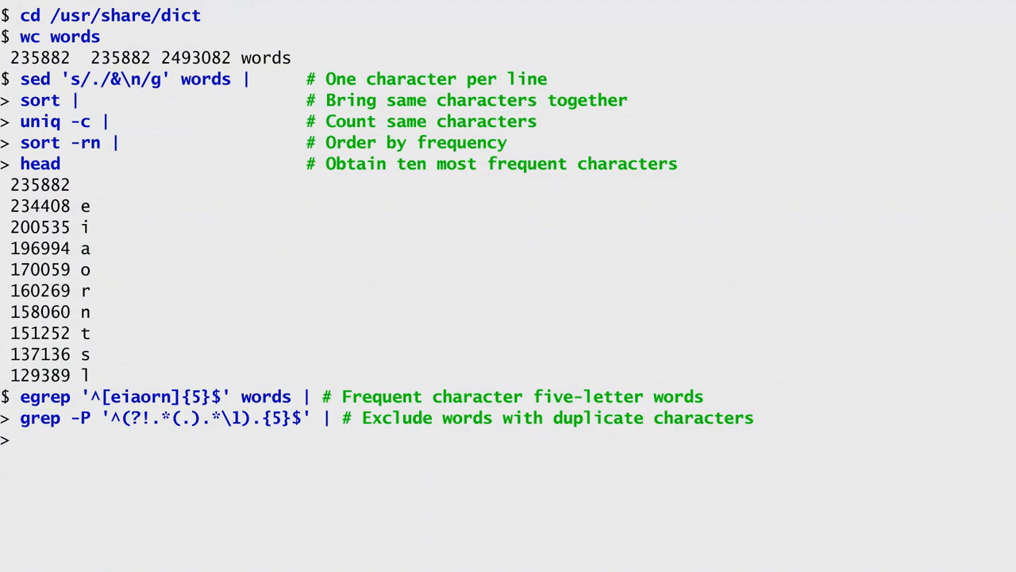
pyautogui.write('head -')
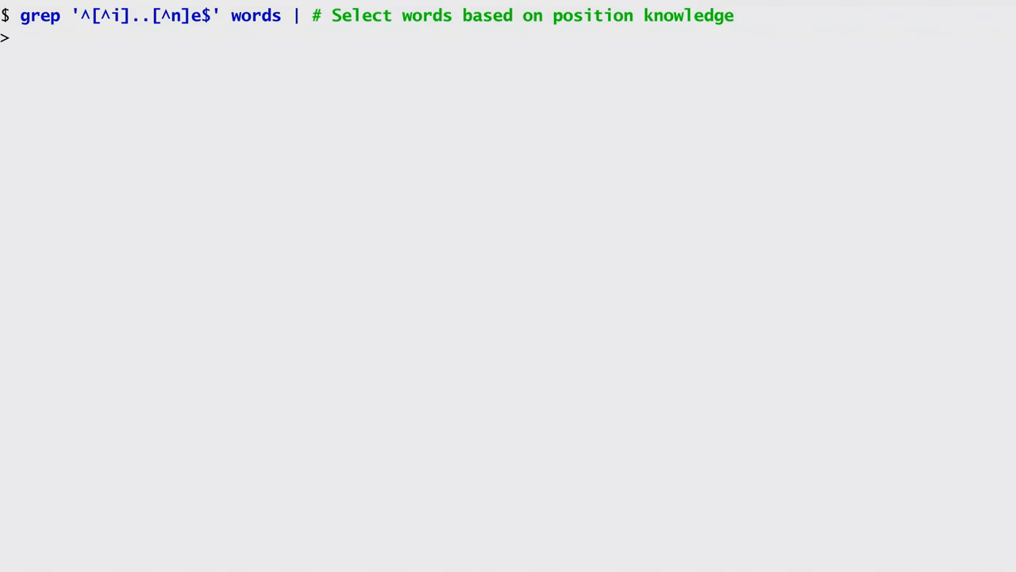
pyautogui.write('gre')
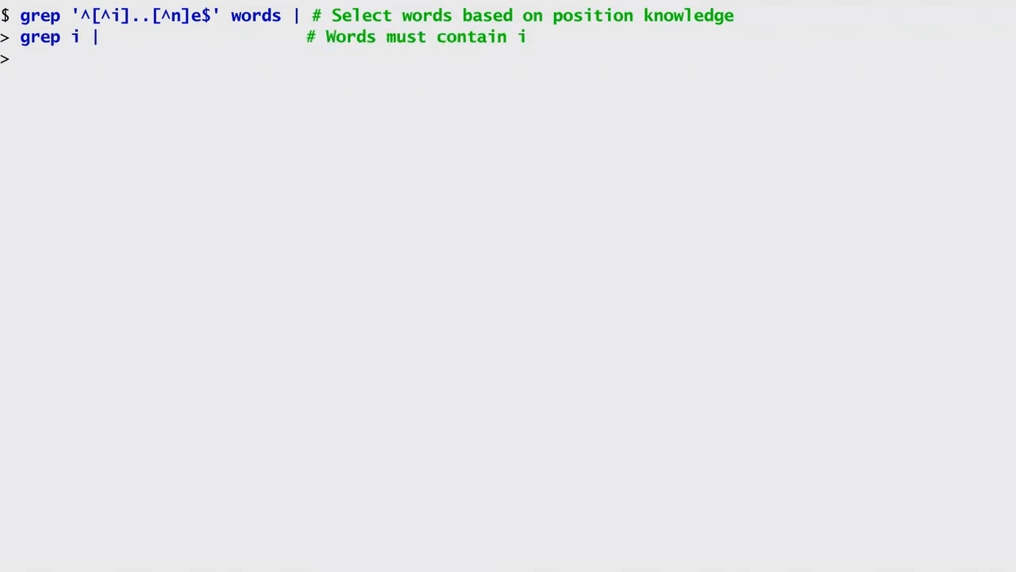
pyautogui.write('grep n |                    # Words must contain n')
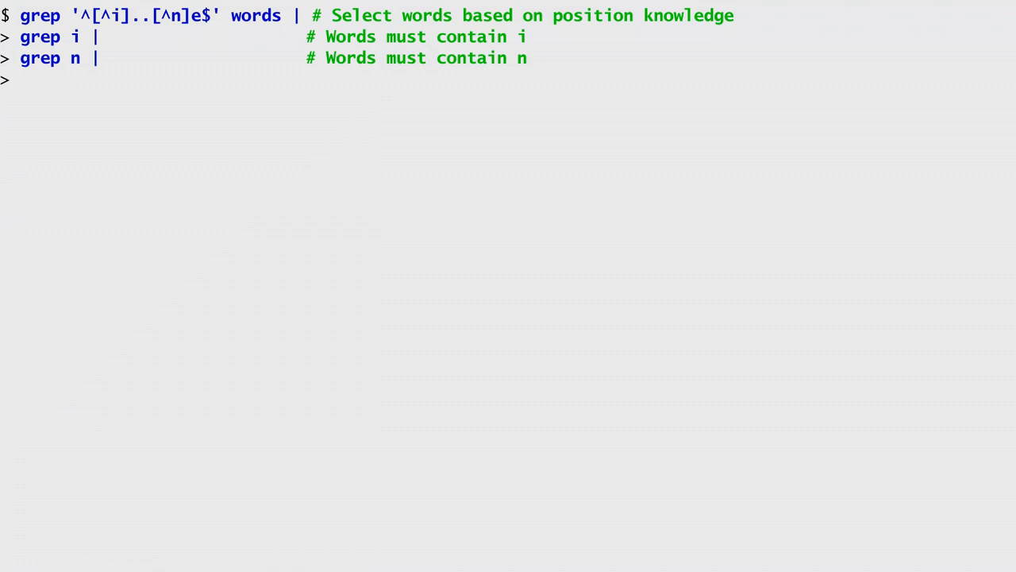
pyautogui.write("grep -v '[roA-Z]' |         # Exclude words containing r, o and proper nouns")
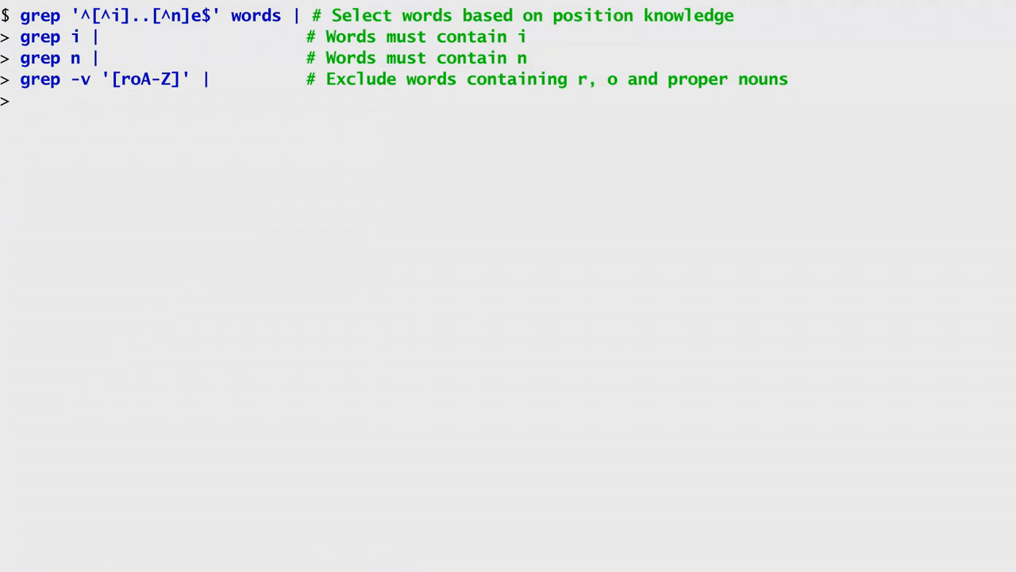
pyautogui.write('wc -l                       # Count number of results')
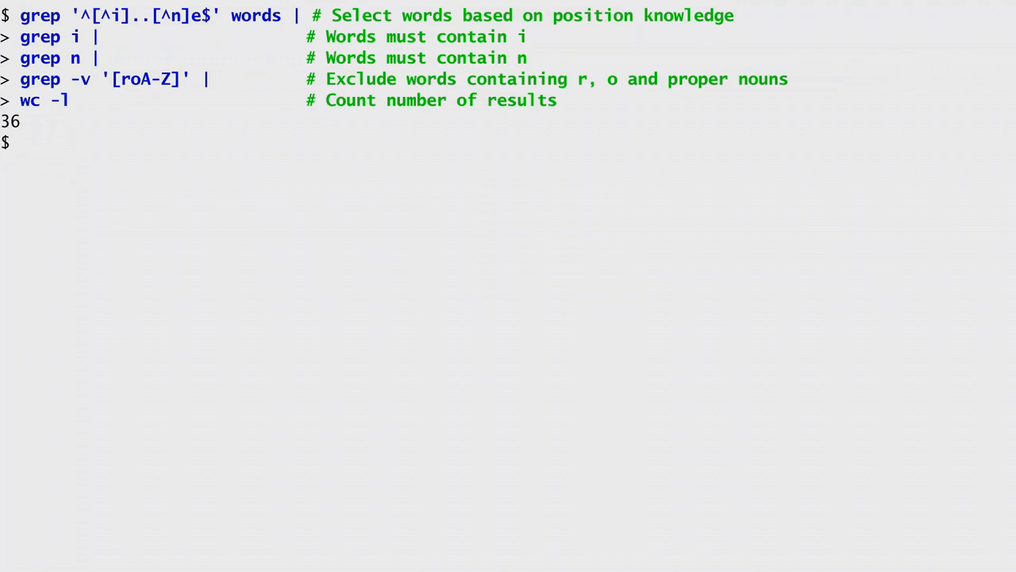
pyautogui.write("grep '^[^i]..[^n]e$' wor")
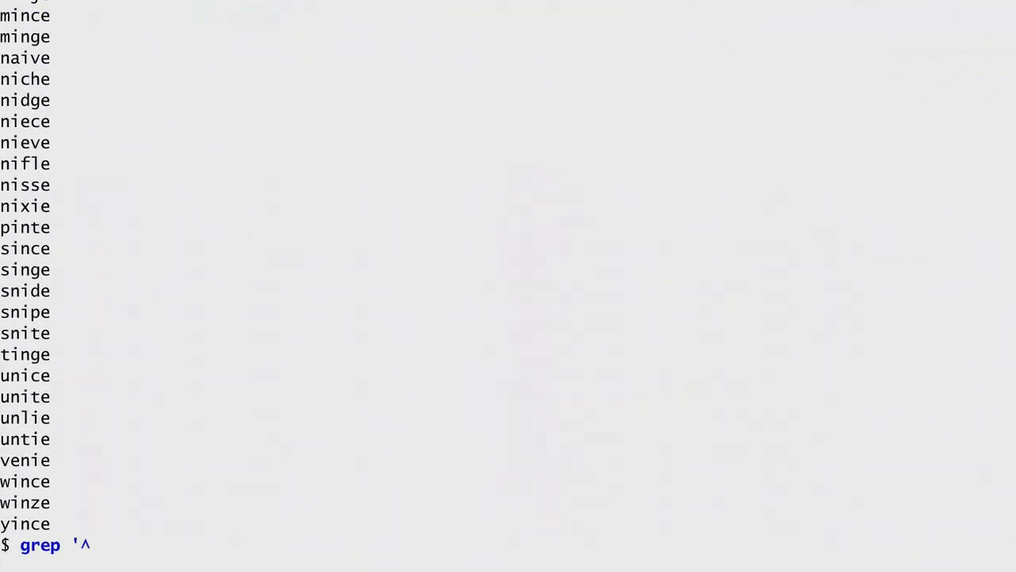
pyautogui.write('[^i]..[^n][^n]')
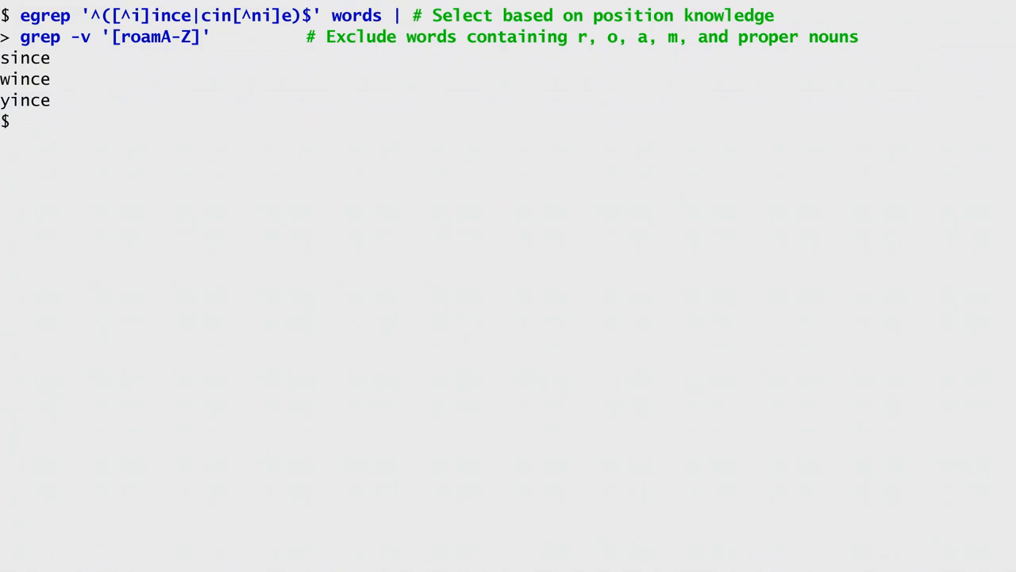
pyautogui.write('eg')
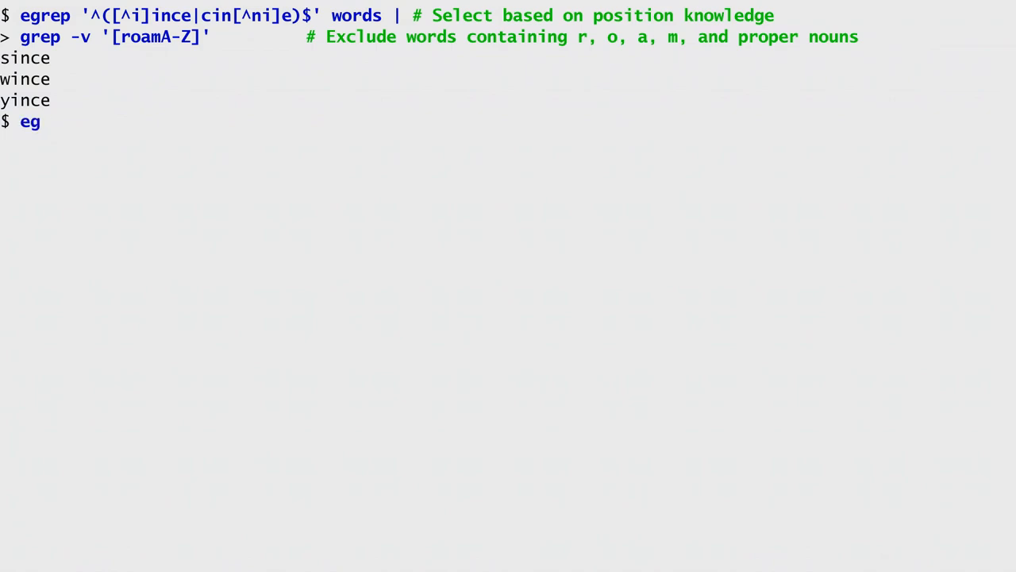
pyautogui.write("grep '^.{5}$' words |       # Select five-letter words")
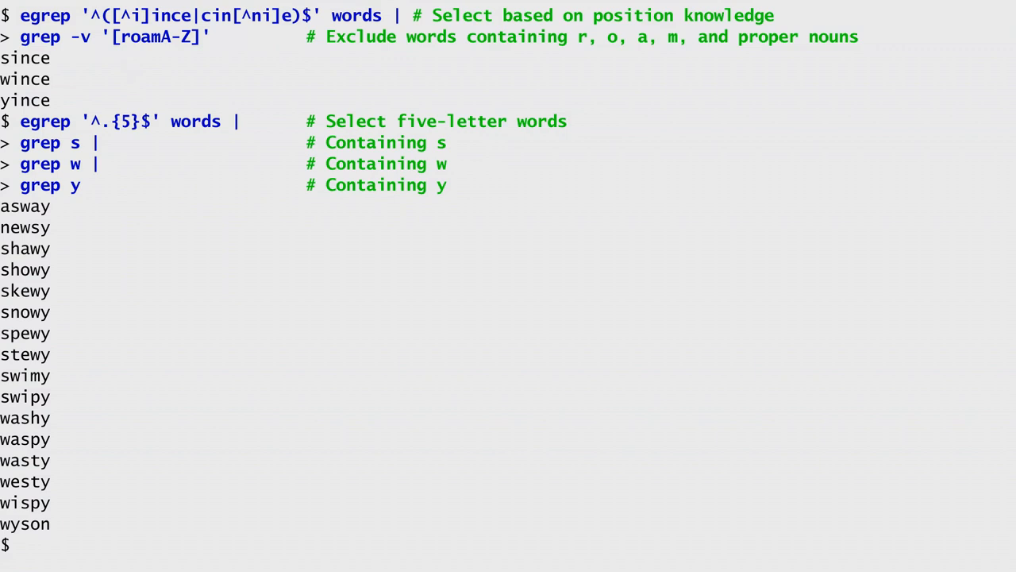
pyautogui.write("grep -P '^(?")
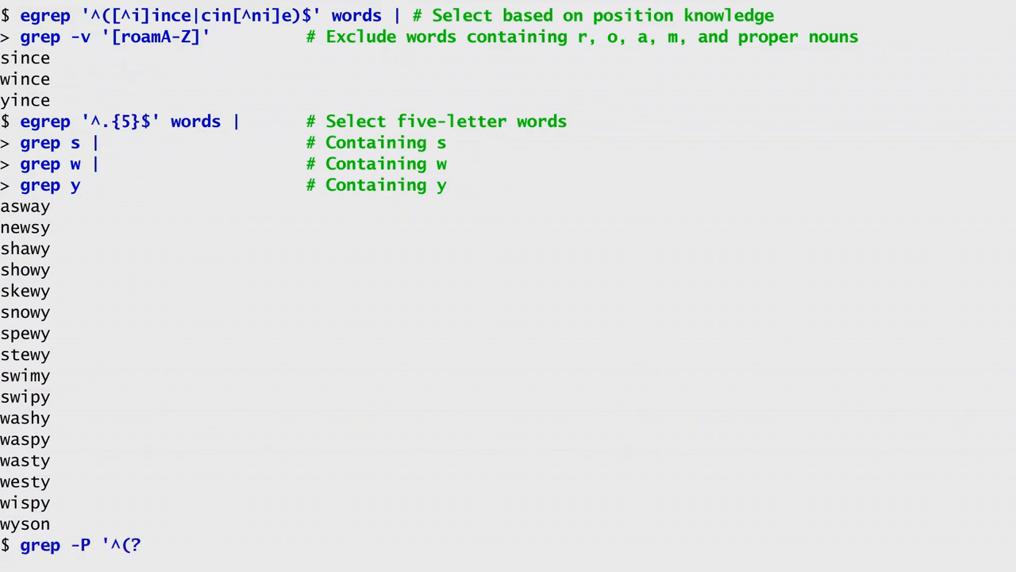
pyautogui.write('=.*s)(?=.*w)(?=.')
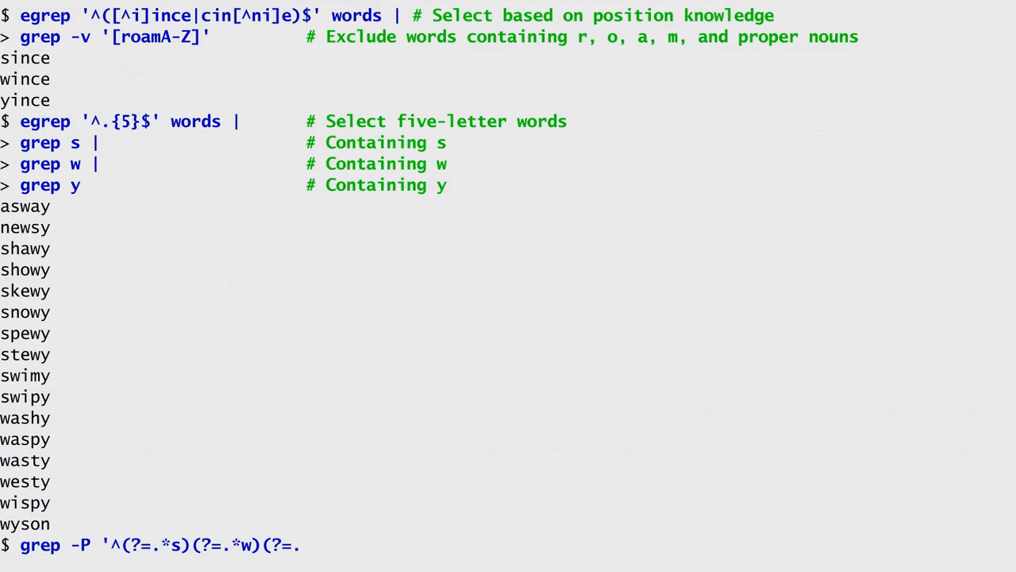
pyautogui.write("y).{5}$' words")
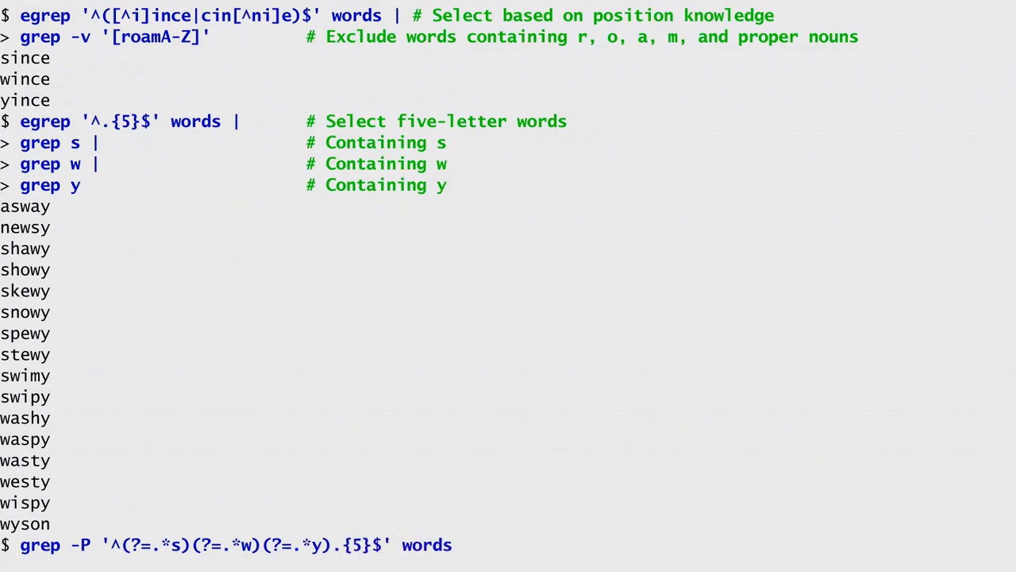